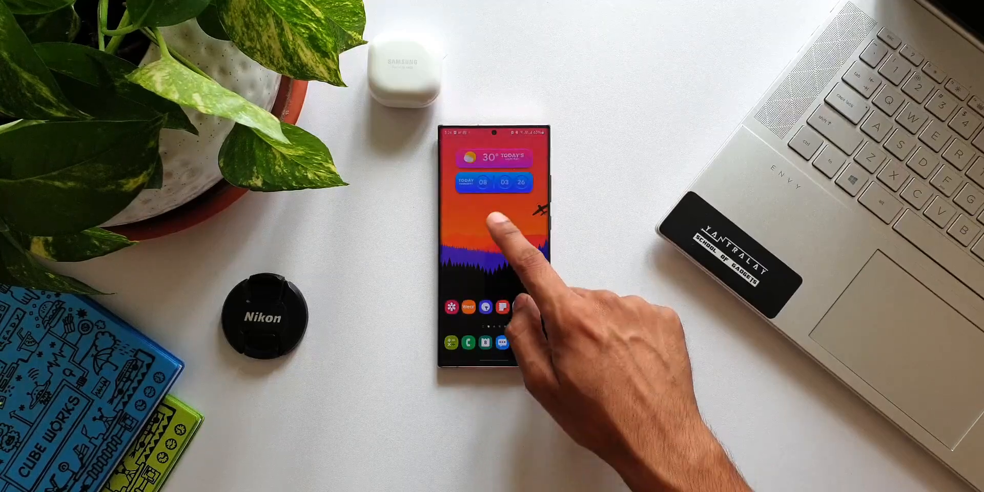
# Bring up the phone's Settings app from the home screen
pyautogui.moveTo(496, 132); pyautogui.dragTo(496, 301)
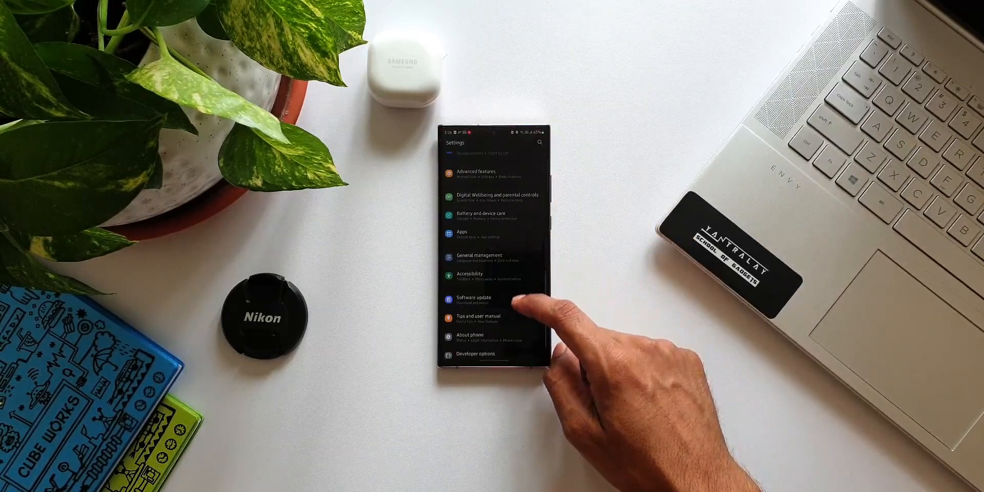
pyautogui.click(481, 215)
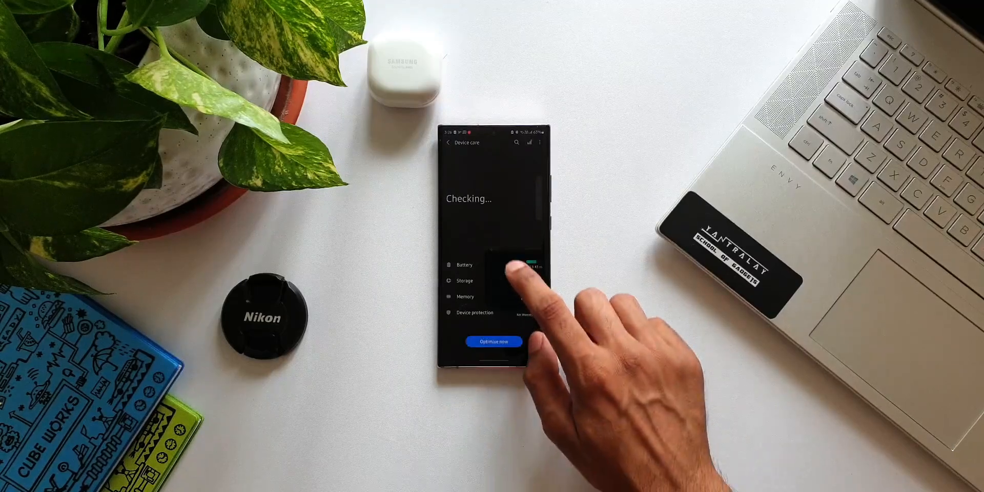
pyautogui.click(464, 264)
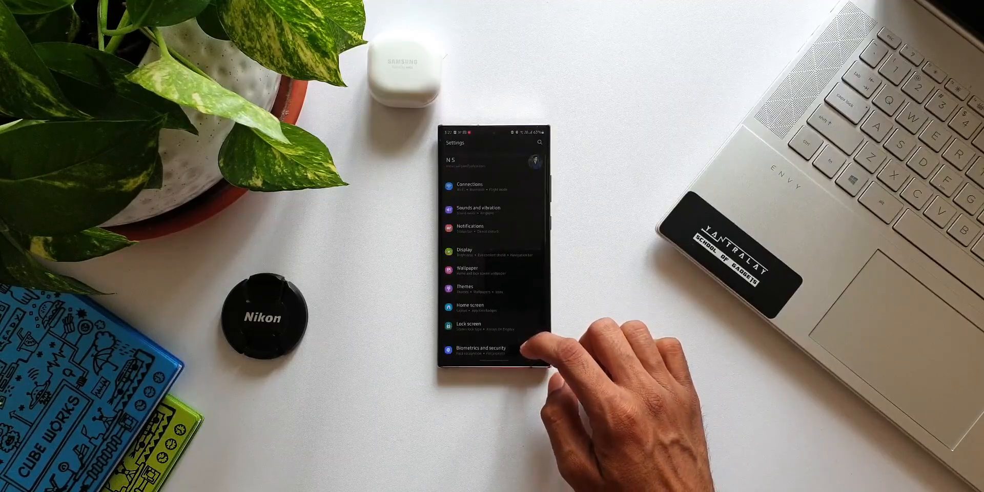
pyautogui.scroll(-3)
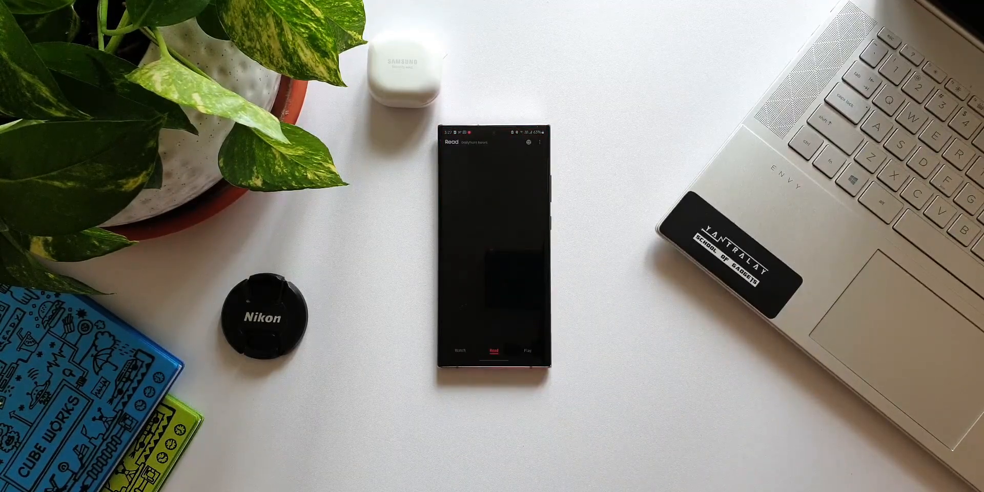
pyautogui.click(526, 351)
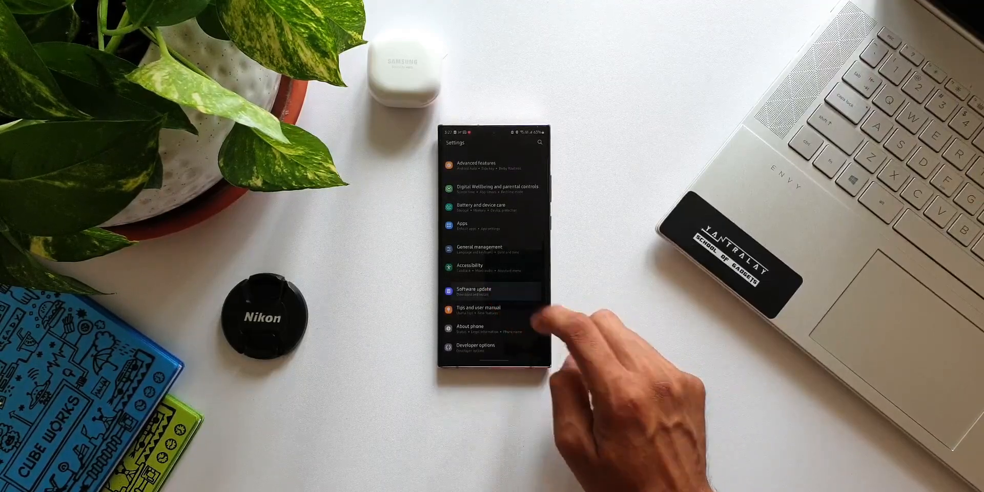
# Navigate through Software update to the Last update details page with its release notes
pyautogui.click(474, 291)
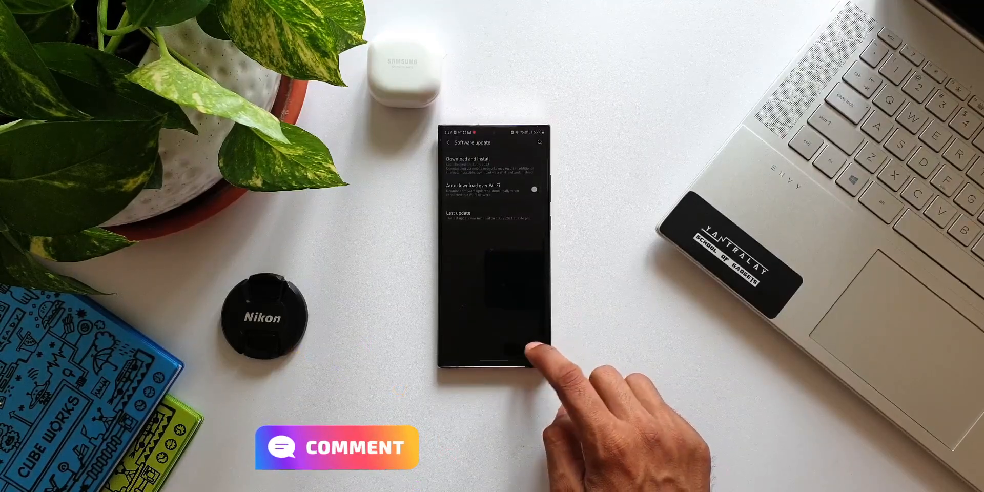
pyautogui.click(449, 143)
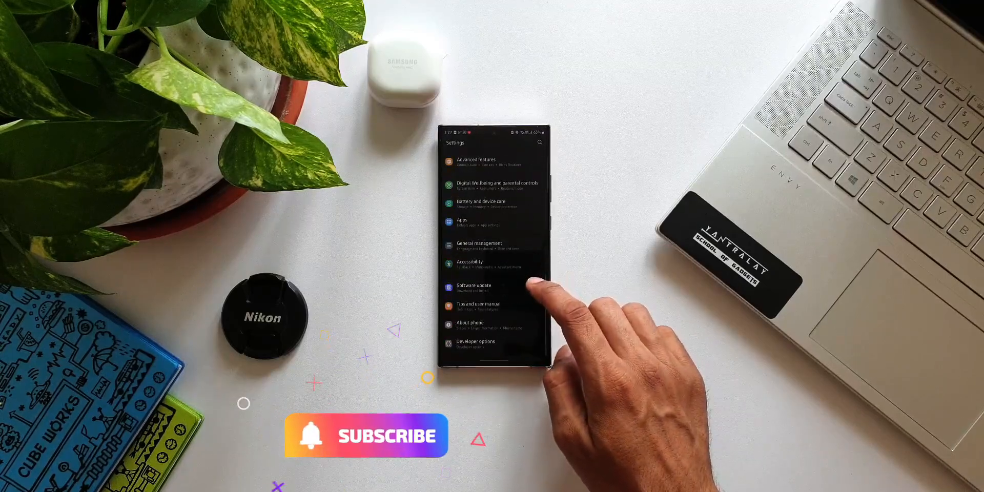
pyautogui.click(473, 287)
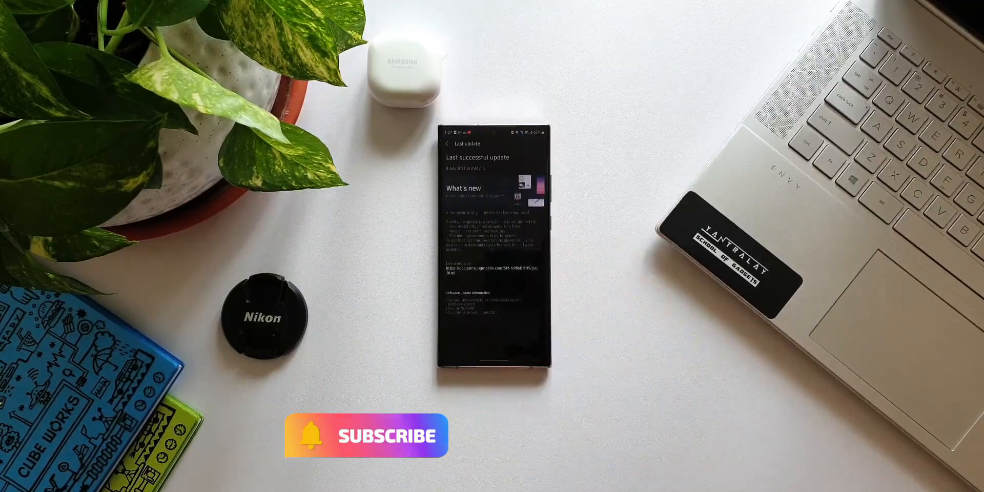